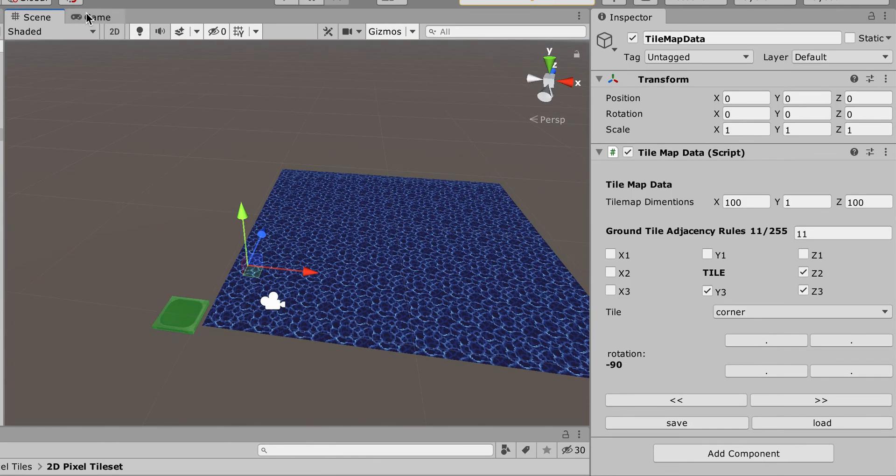
Switch to the Game view to see the 100 by 100 water tile map.
{"action": "left_click", "coordinate": [95, 16]}
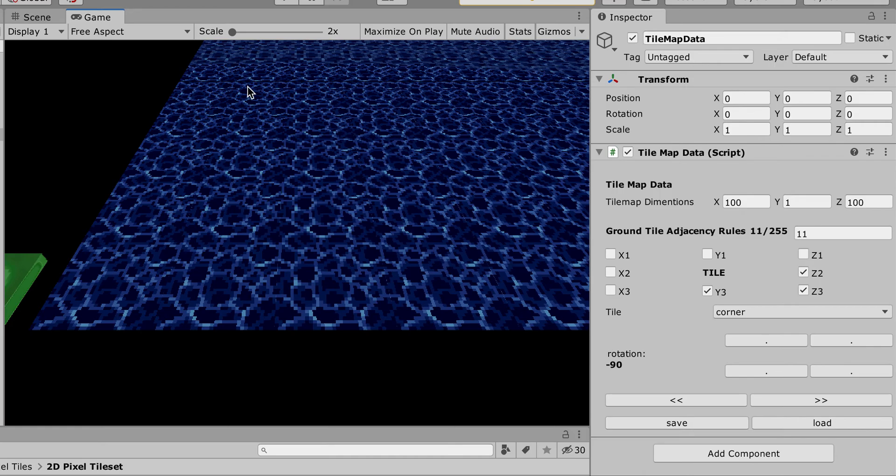
{"action": "mouse_move", "coordinate": [416, 259]}
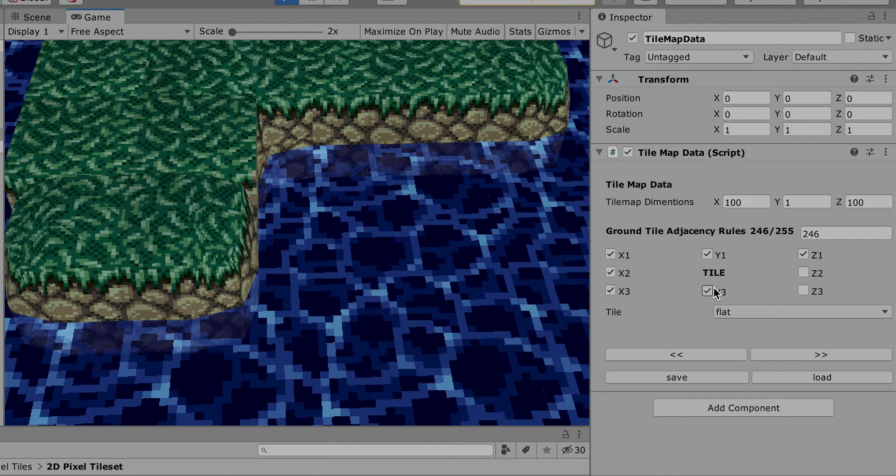
Assign the edge tile to adjacency rule 246 in Tile Map Data.
{"action": "left_click", "coordinate": [707, 291]}
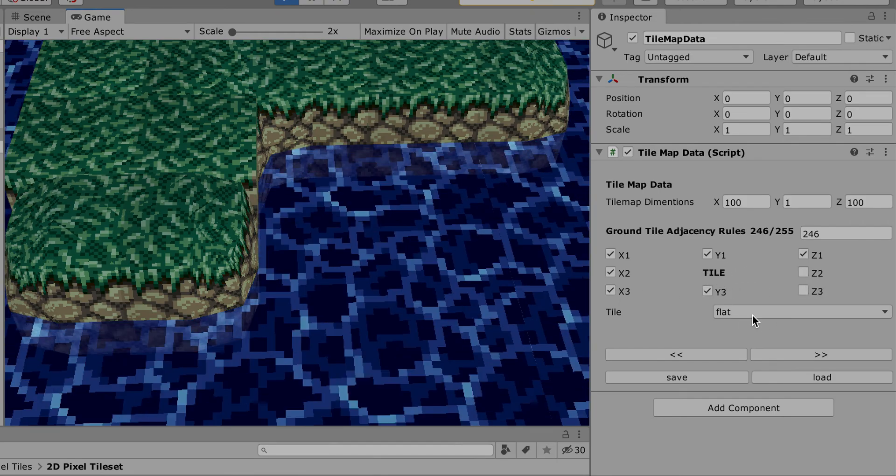
{"action": "left_click", "coordinate": [800, 311]}
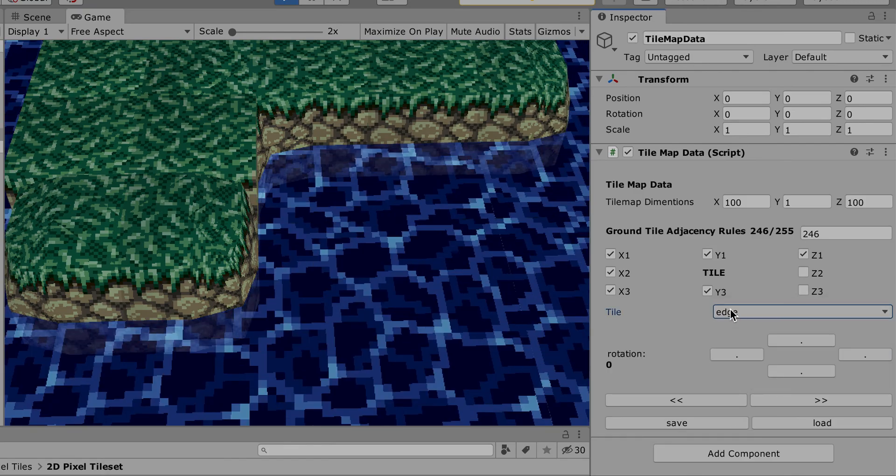
{"action": "left_click", "coordinate": [864, 355]}
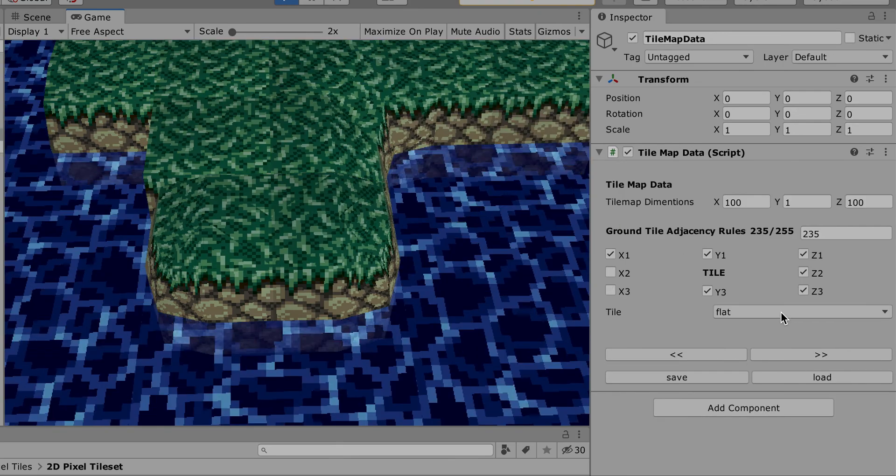
Assign the edge tile to adjacency rule 235 and rotate it to fit.
{"action": "left_click", "coordinate": [800, 312]}
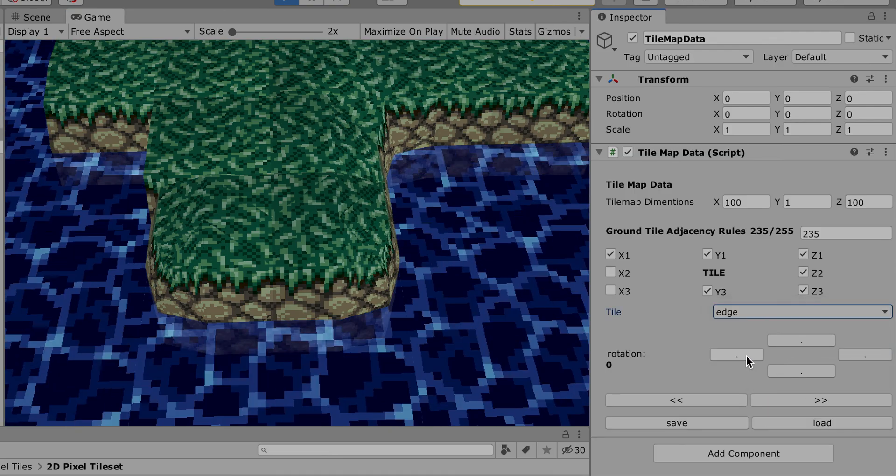
{"action": "left_click", "coordinate": [736, 355]}
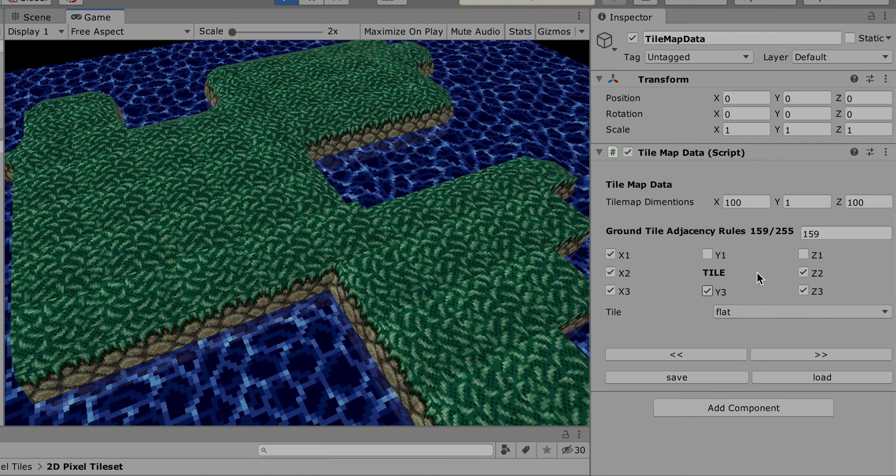
Assign the edge tile to adjacency rule 159, keeping rotation 0.
{"action": "left_click", "coordinate": [799, 312]}
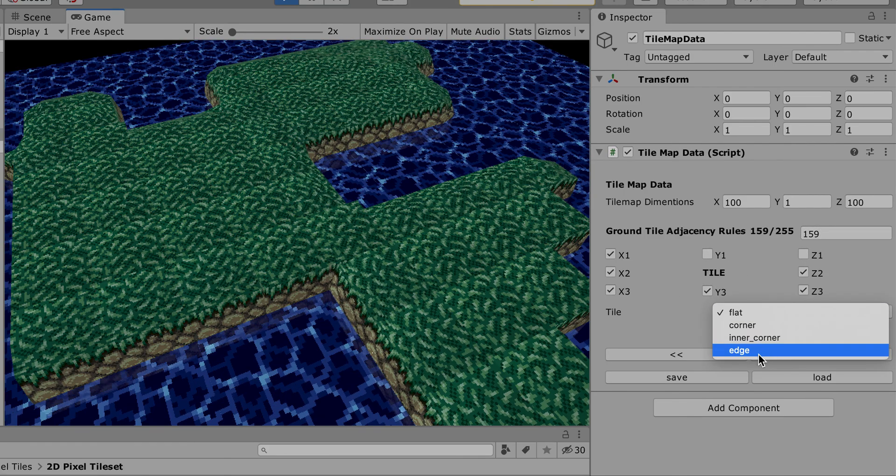
{"action": "left_click", "coordinate": [737, 350]}
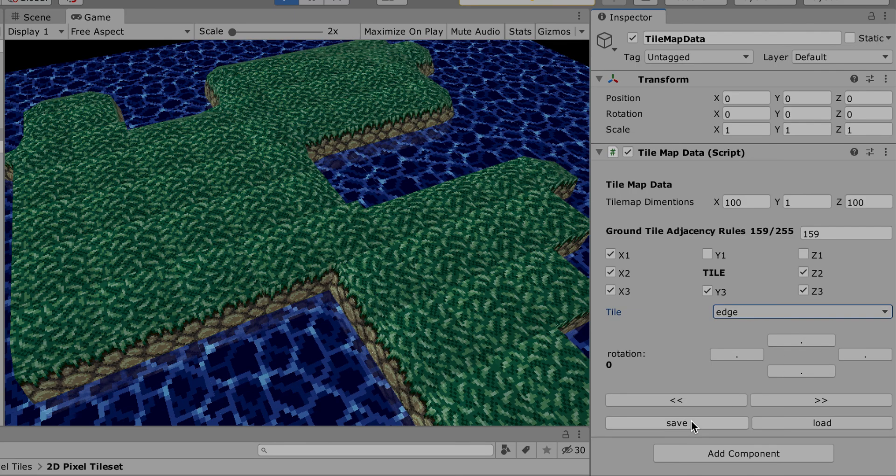